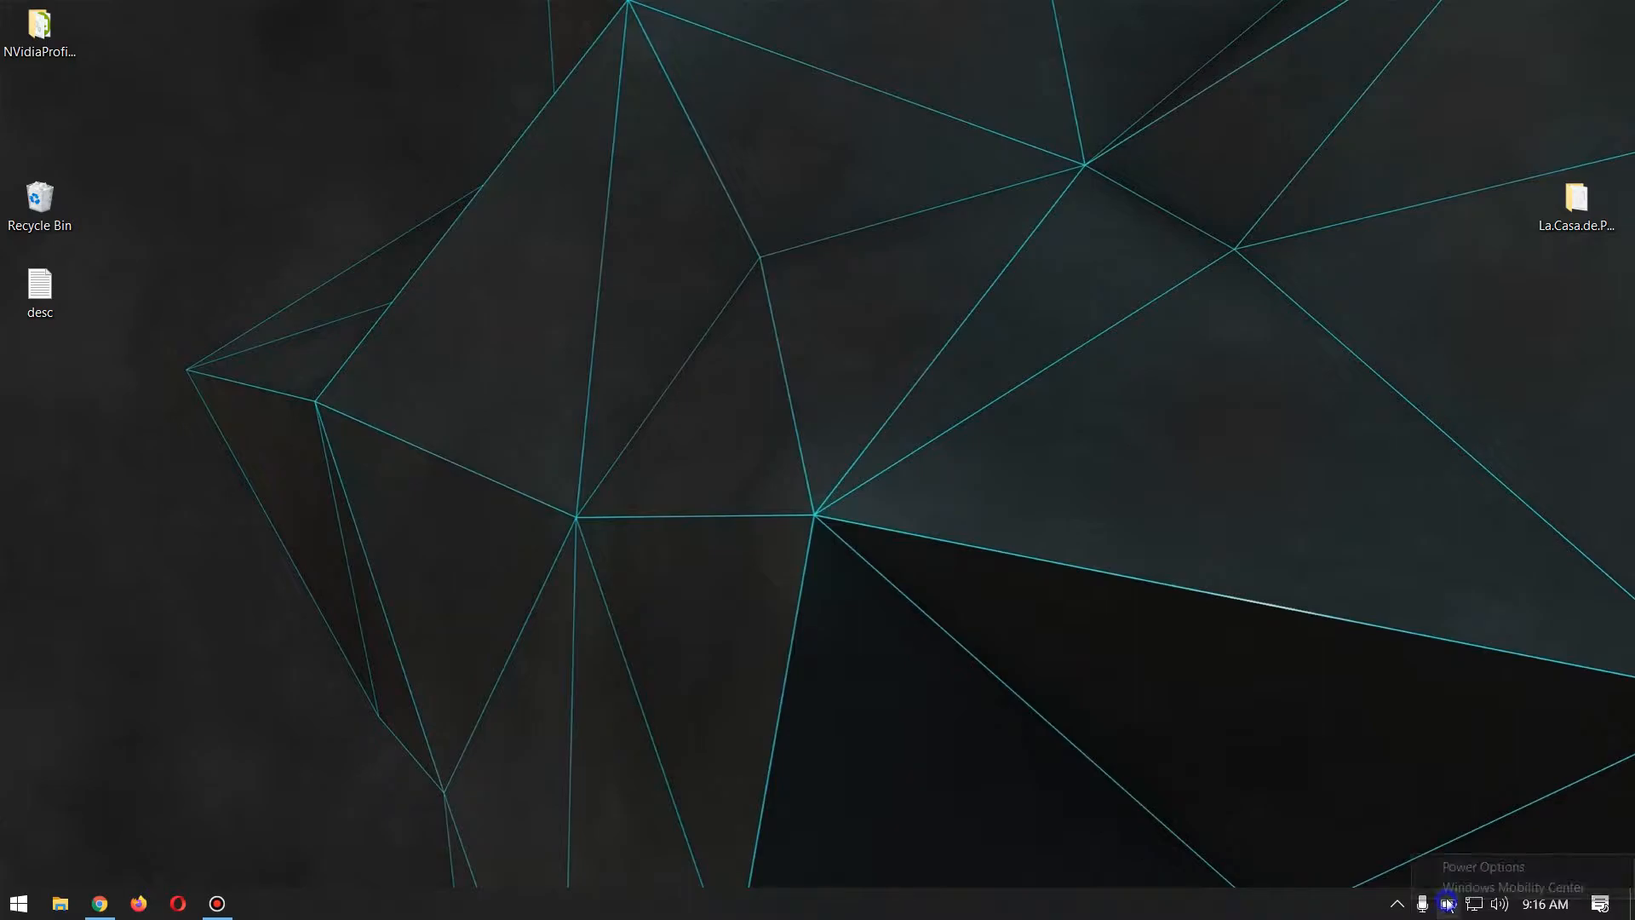
Bring up the Control Panel Power Options page from the system tray battery icon.
click(1482, 867)
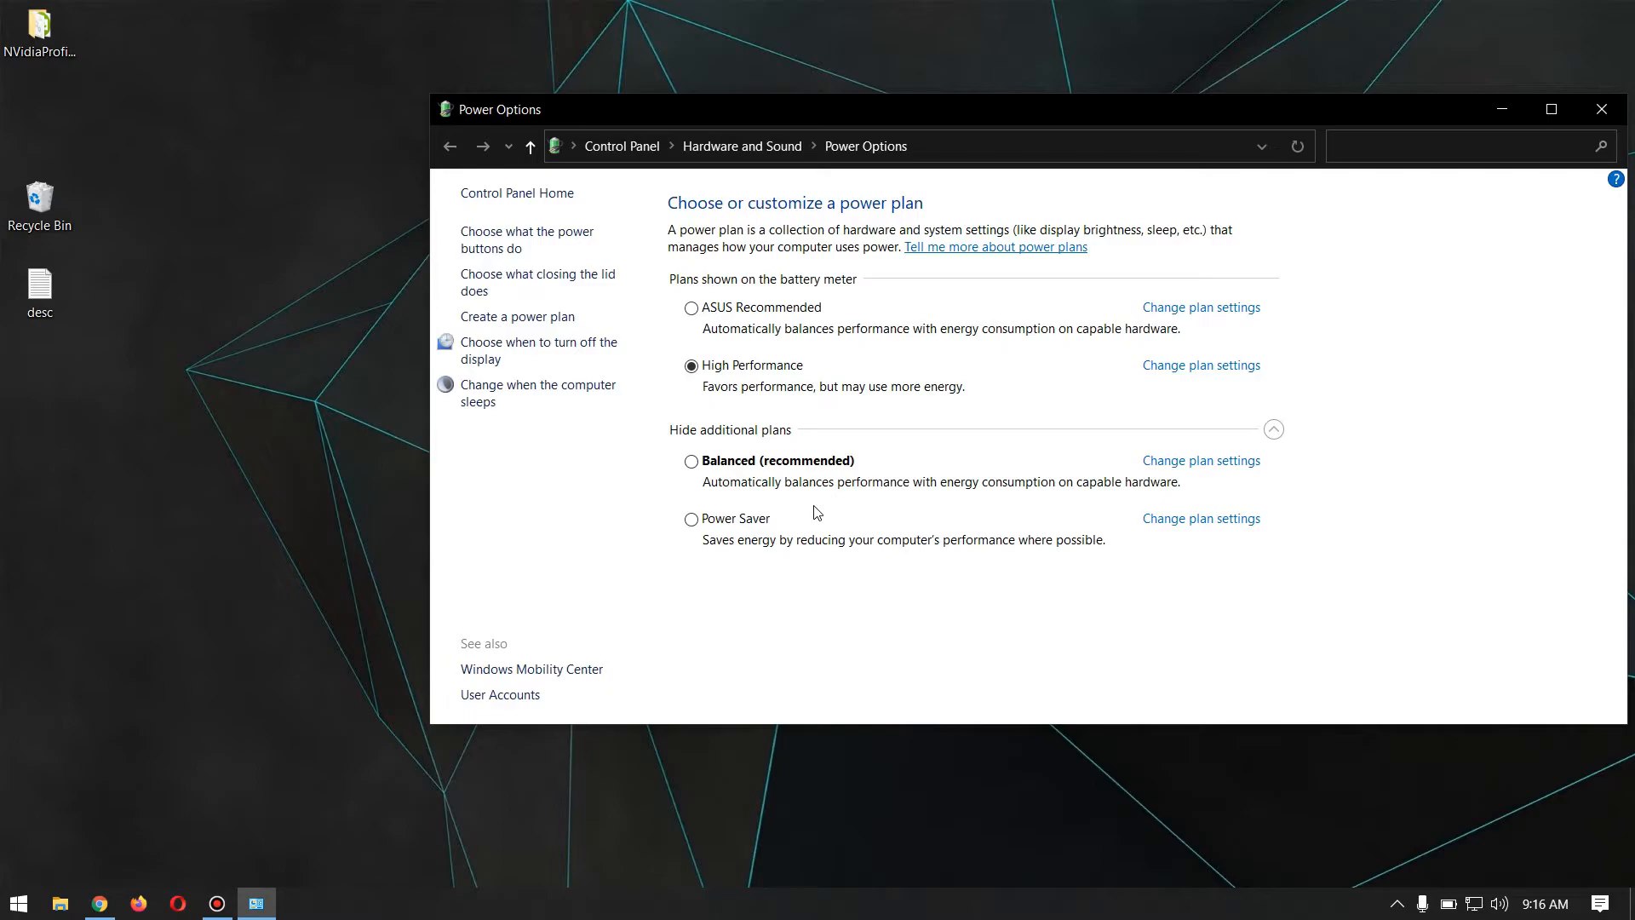
Close Power Options and launch Registry Editor via regedit in the Run dialog.
click(1602, 109)
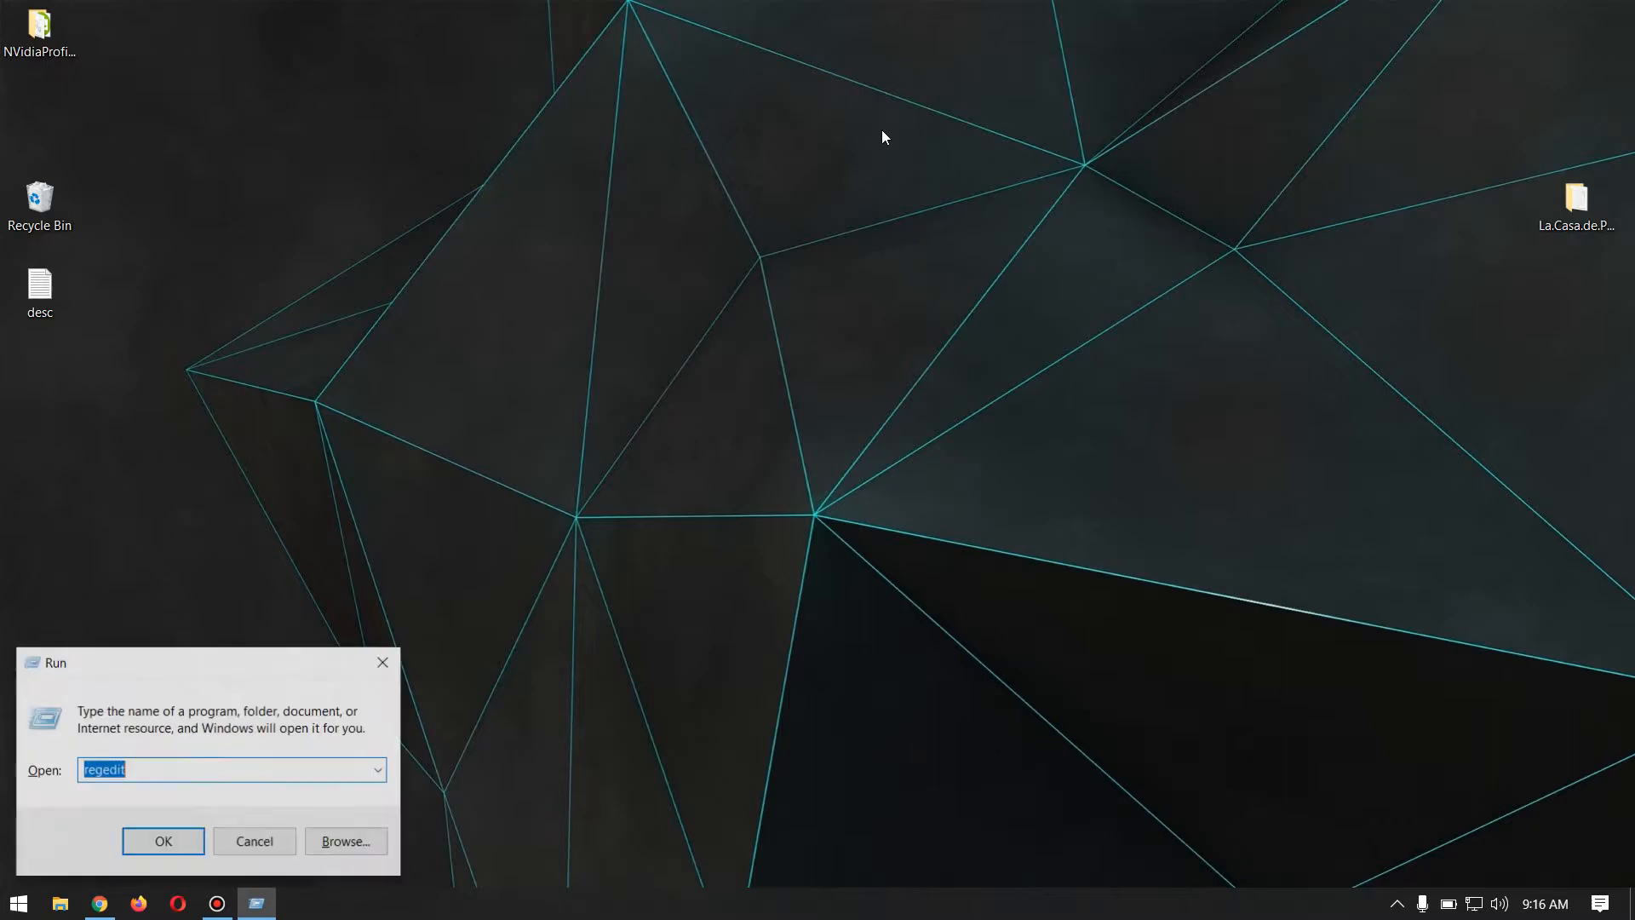
click(163, 840)
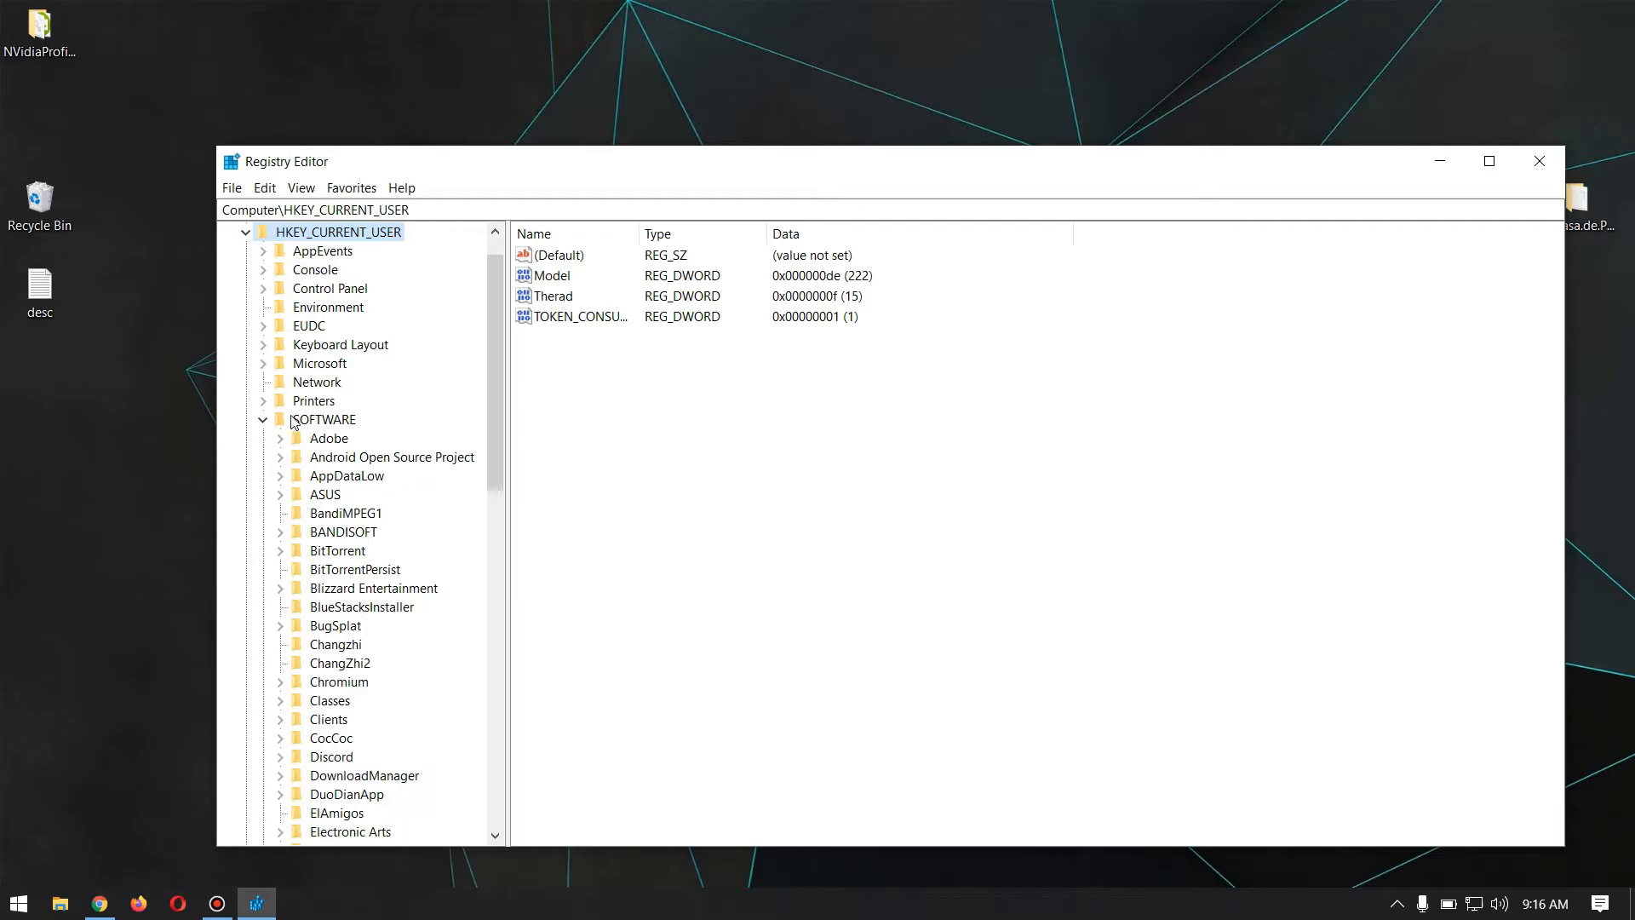
mouse_move(299, 431)
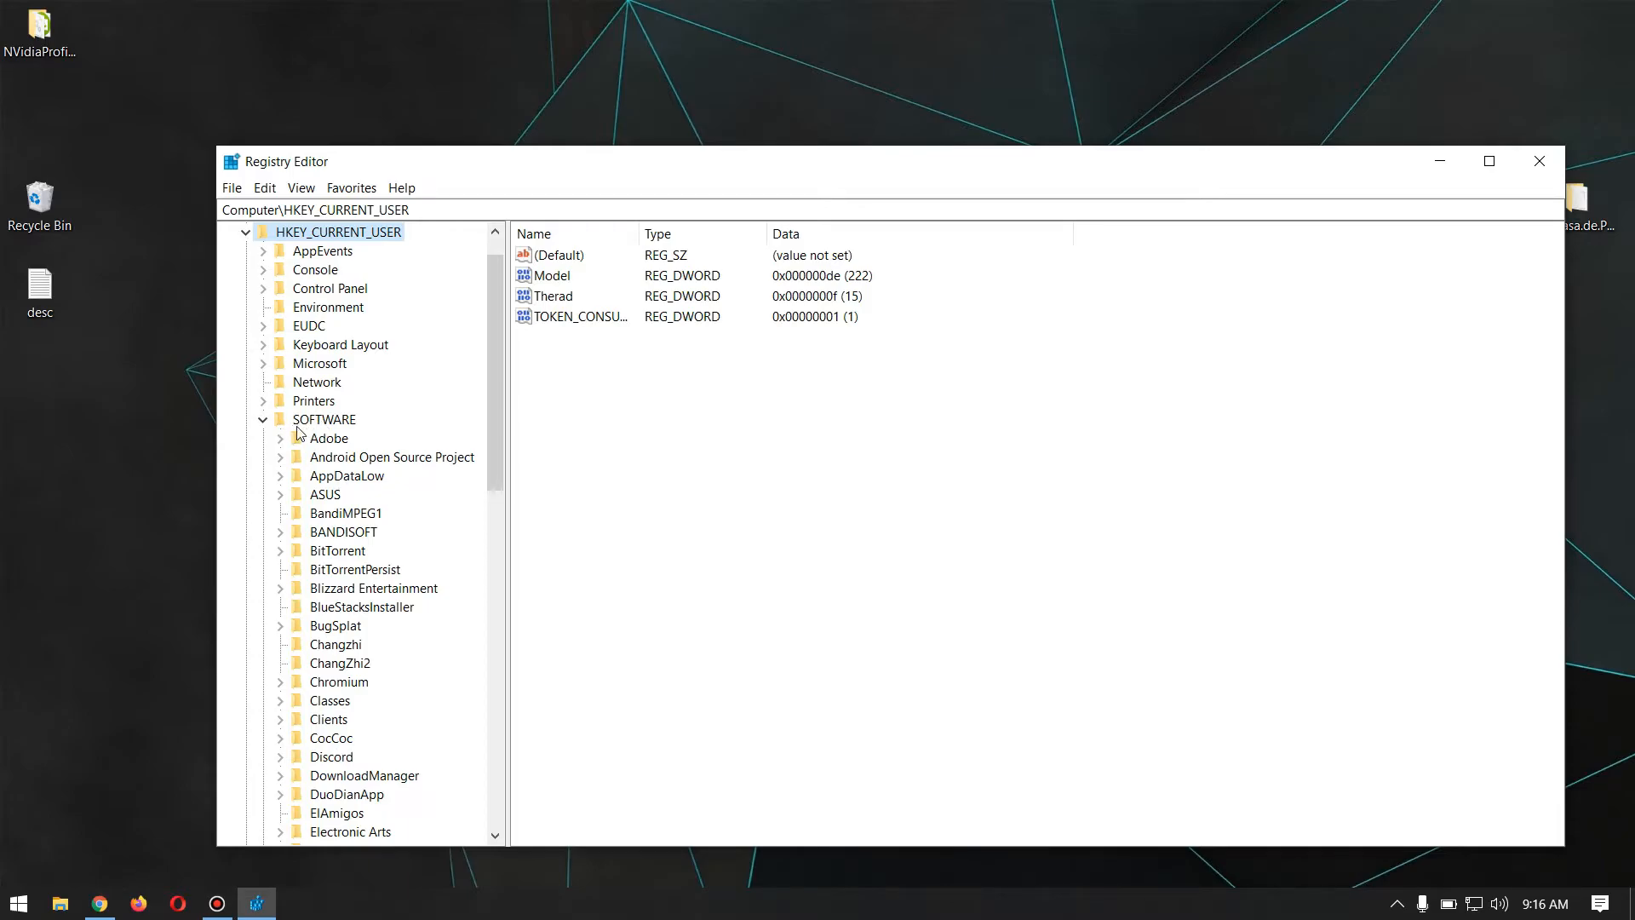
Select the PowerMgnt key under Realtek Audio RtkAudUService to list Enabled, OnlyBattery and DelayTime.
scroll(down, 3)
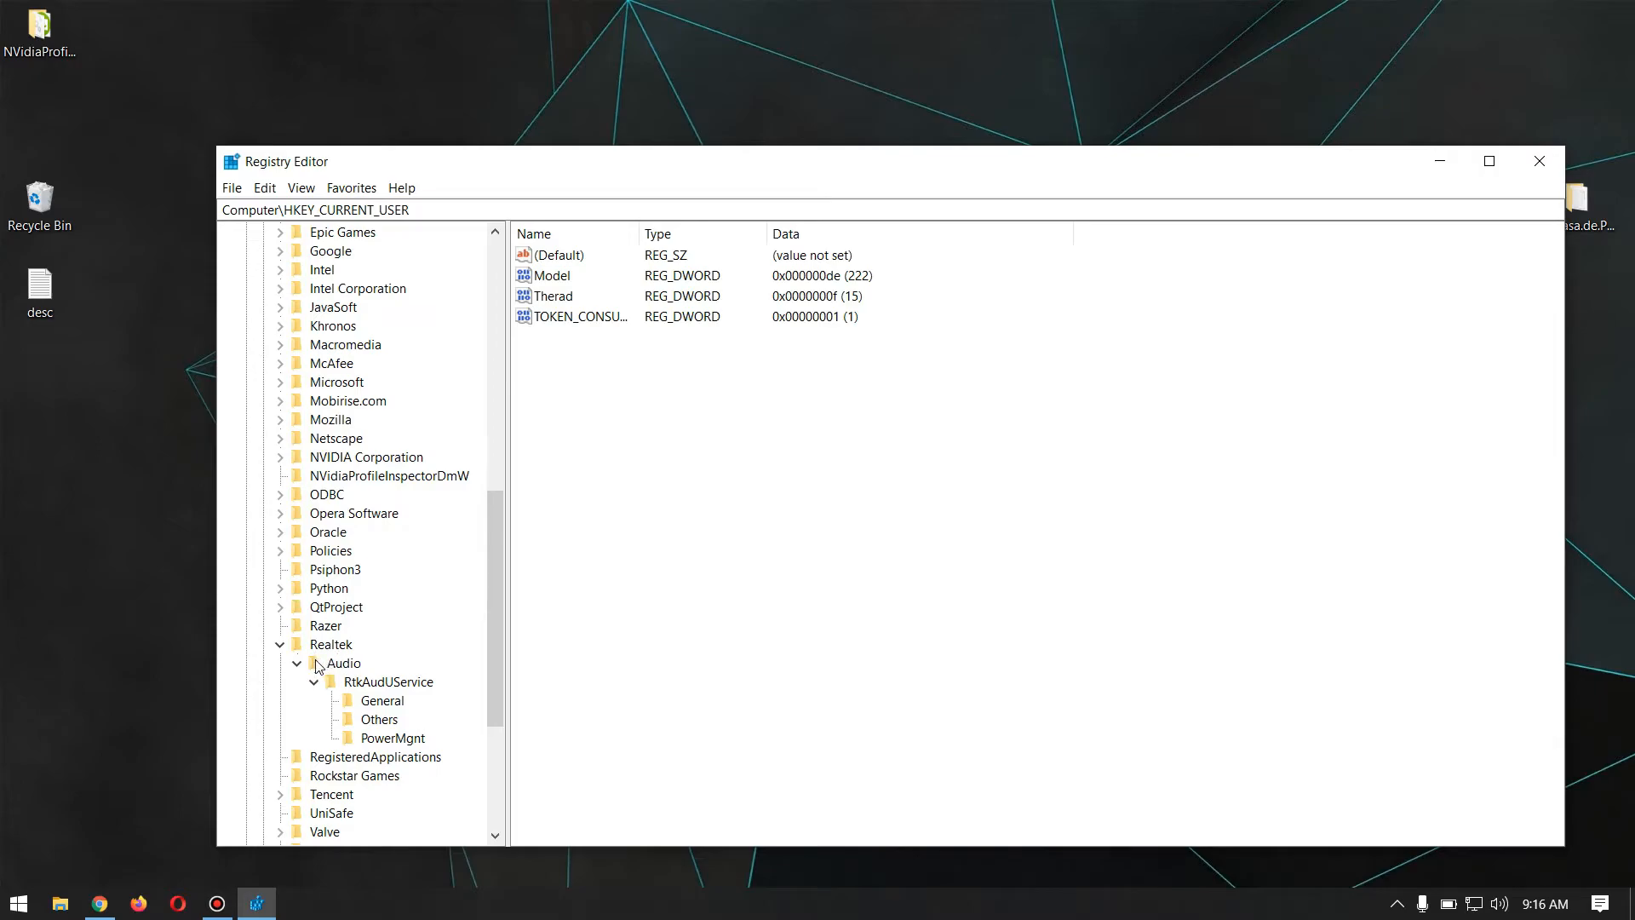
mouse_move(355, 686)
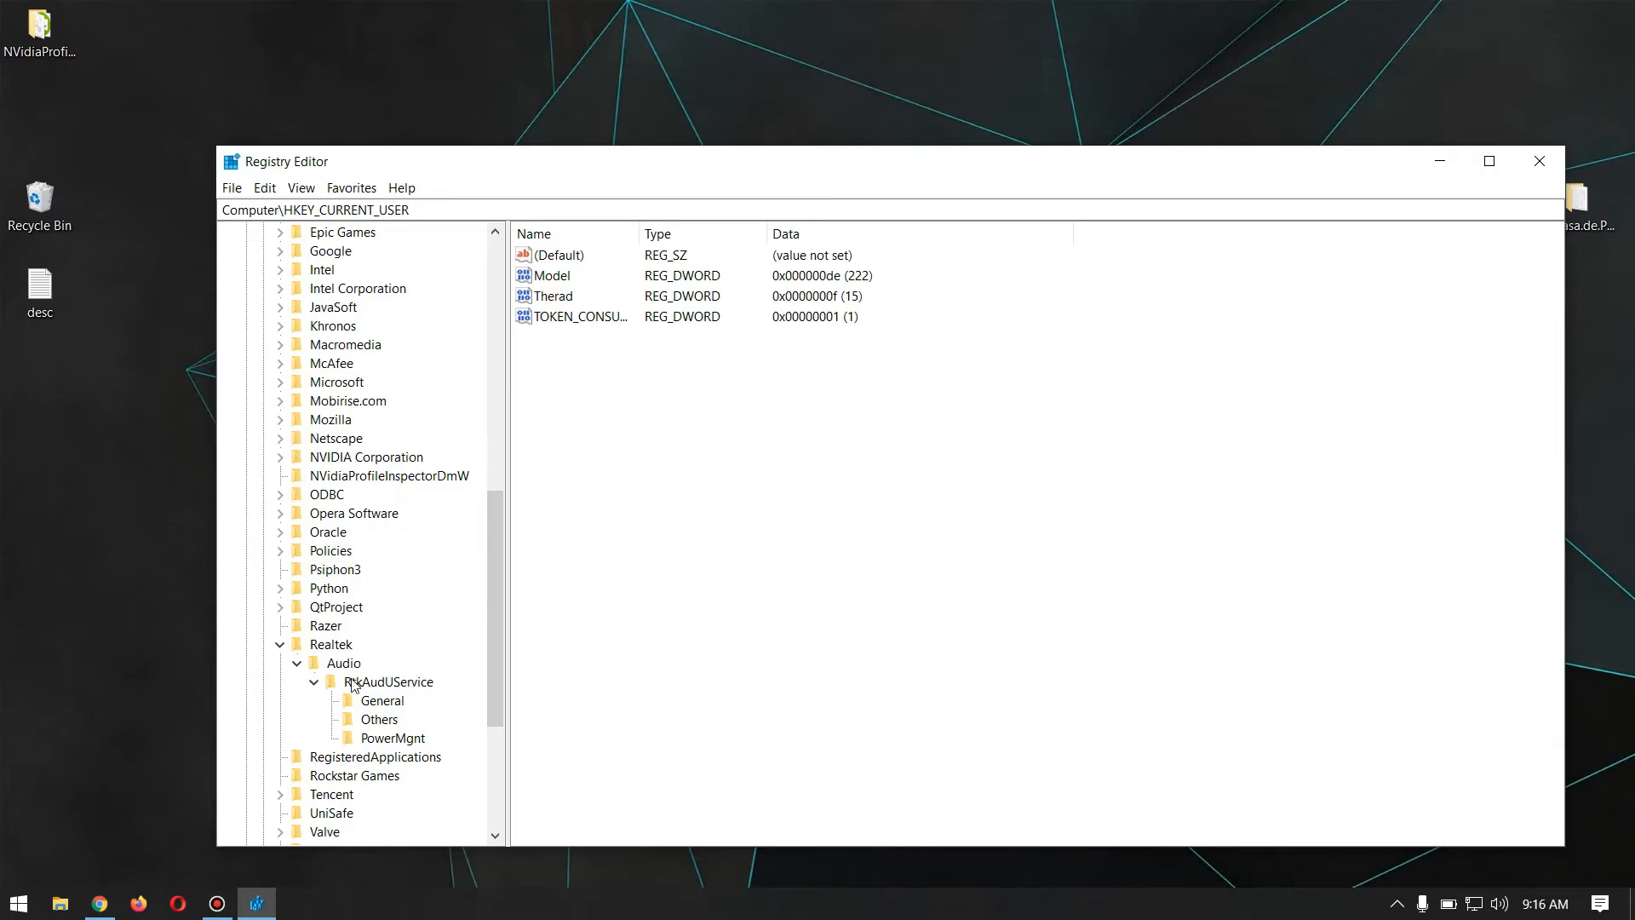
mouse_move(365, 709)
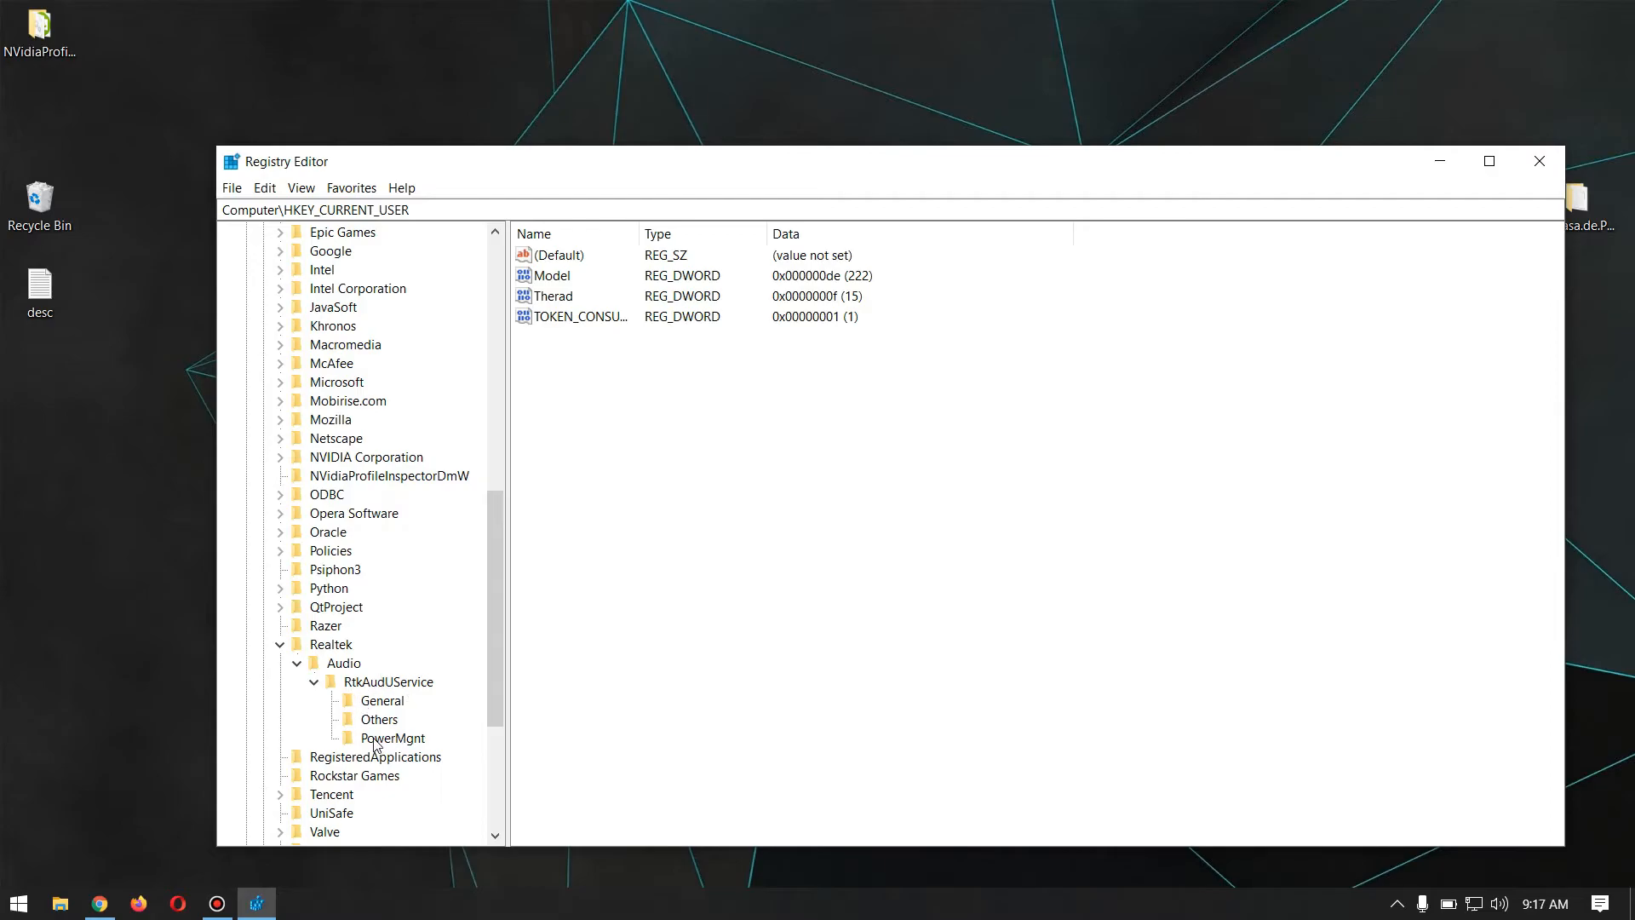
click(394, 738)
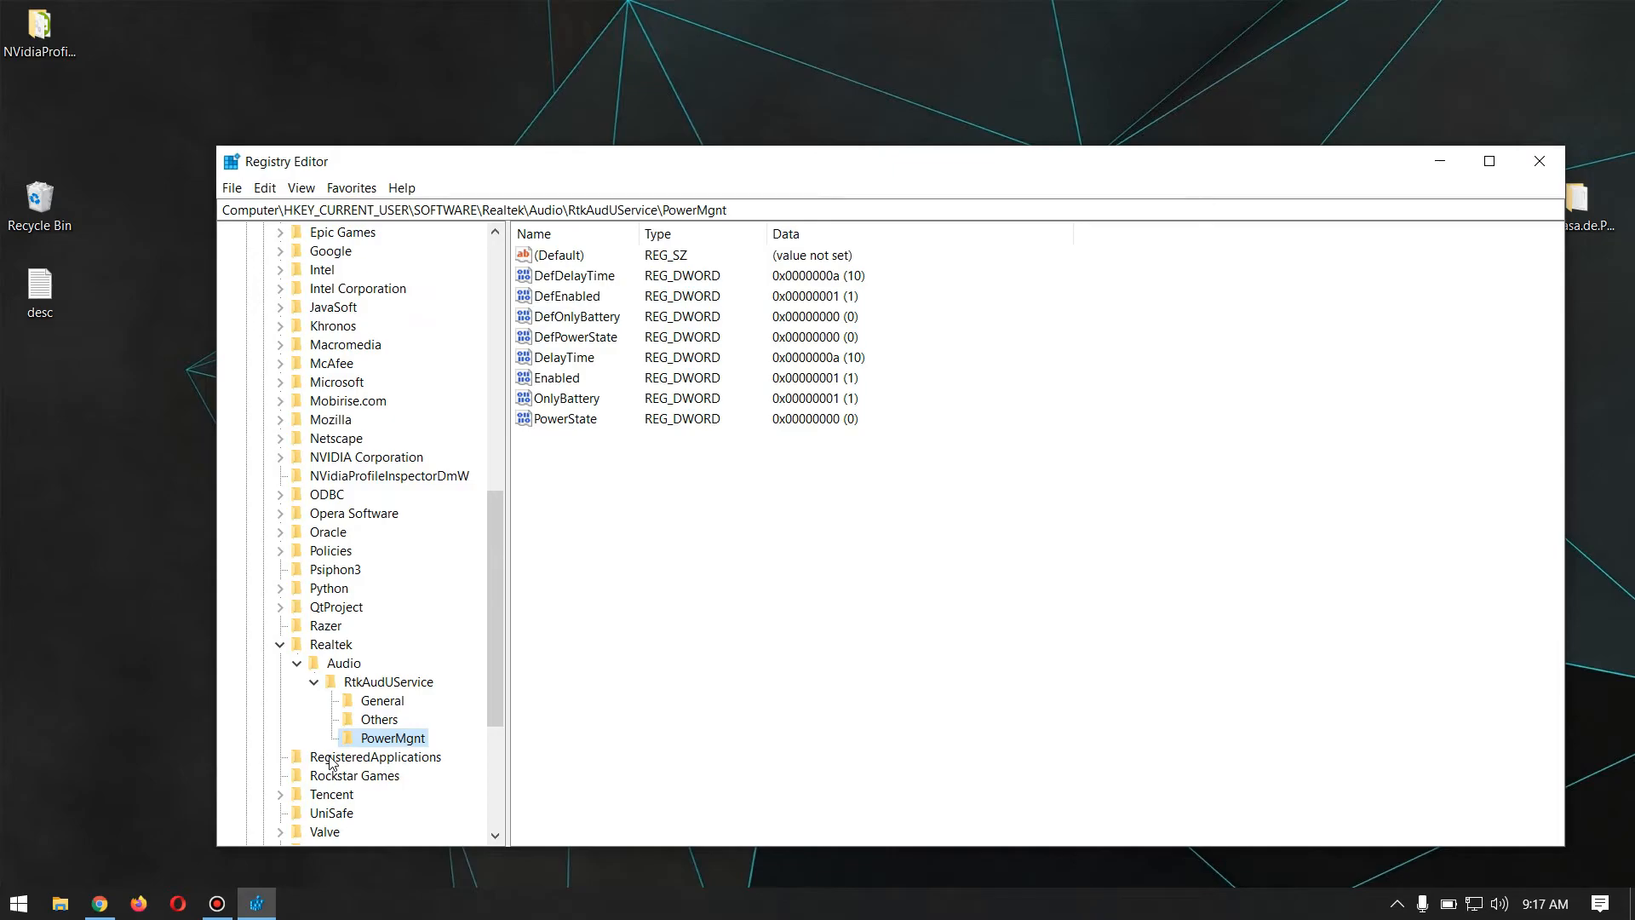
mouse_move(561, 403)
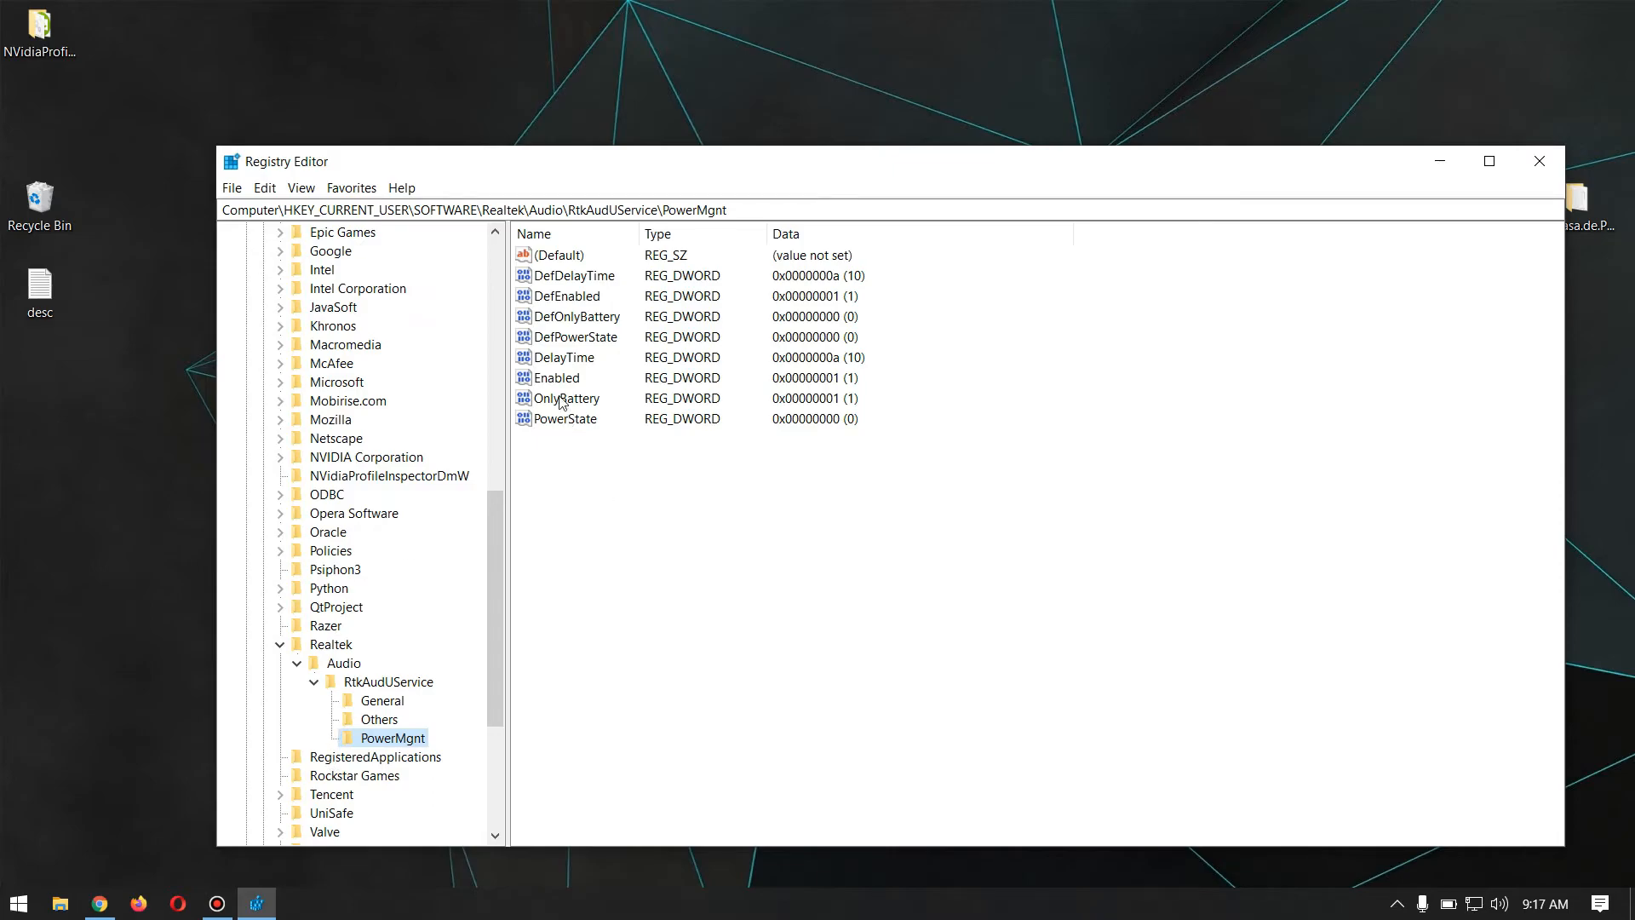
double_click(561, 378)
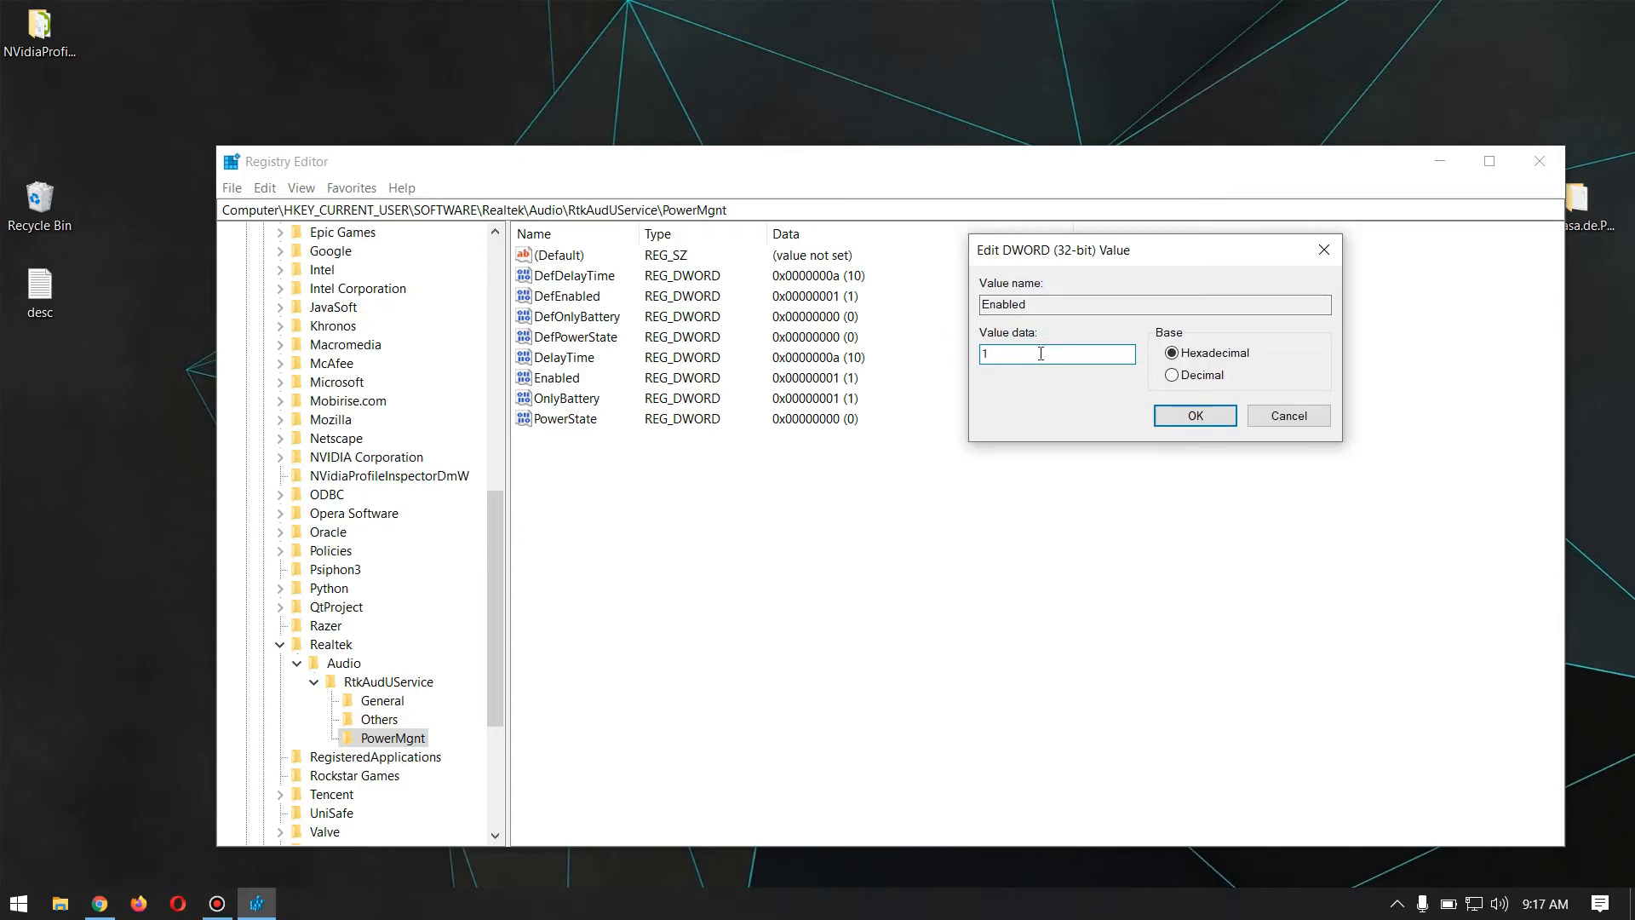
click(1288, 414)
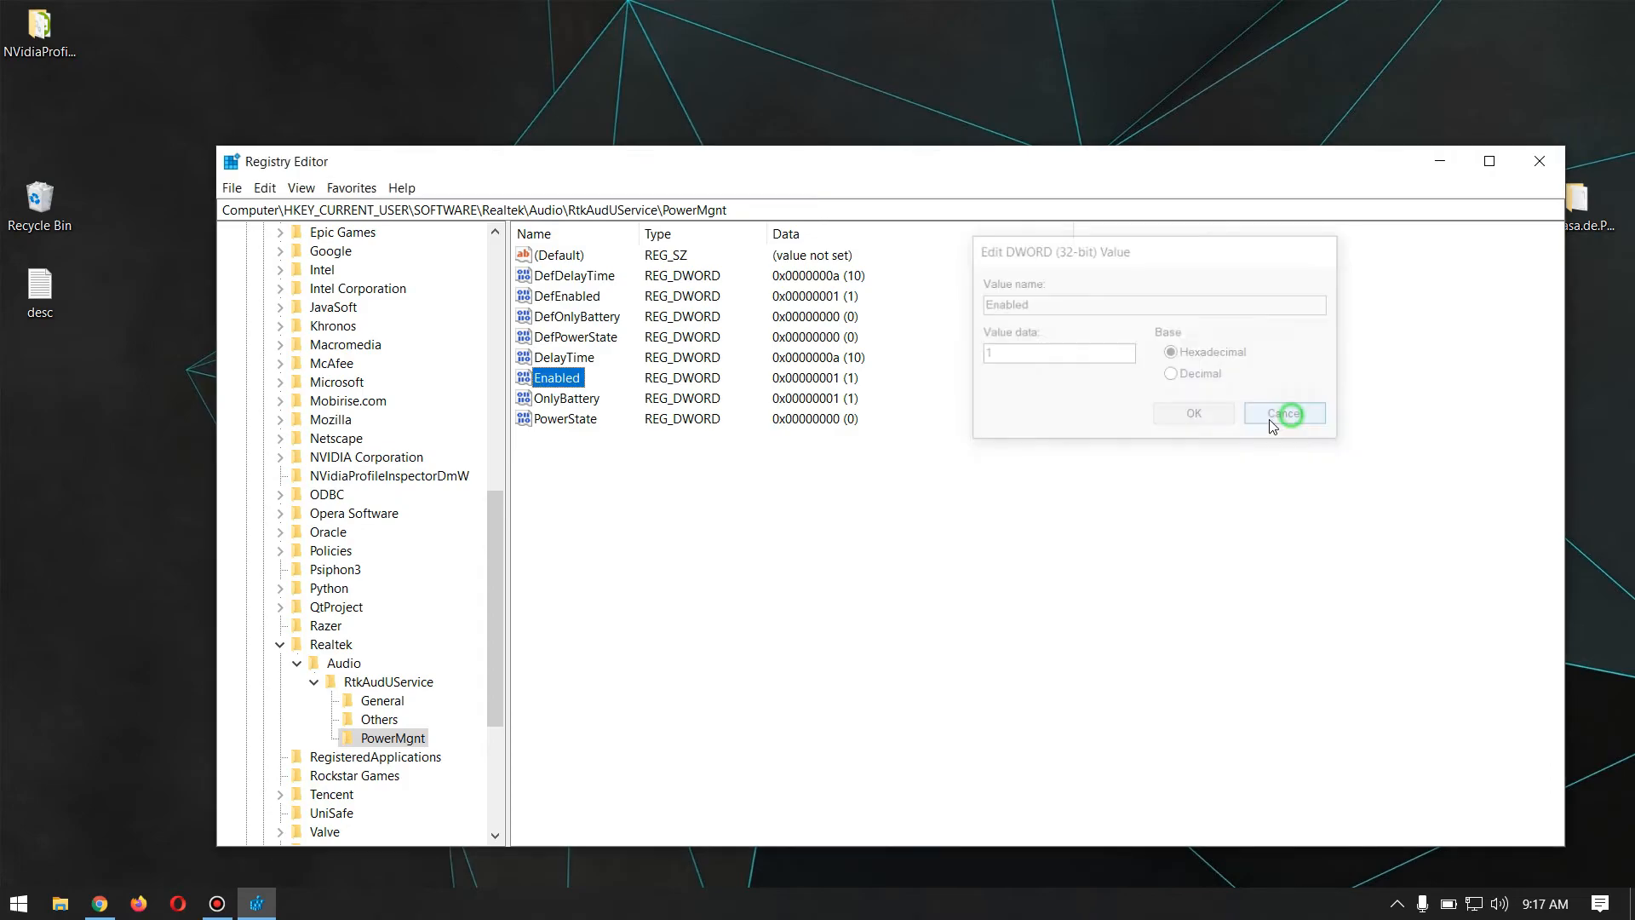
click(1285, 412)
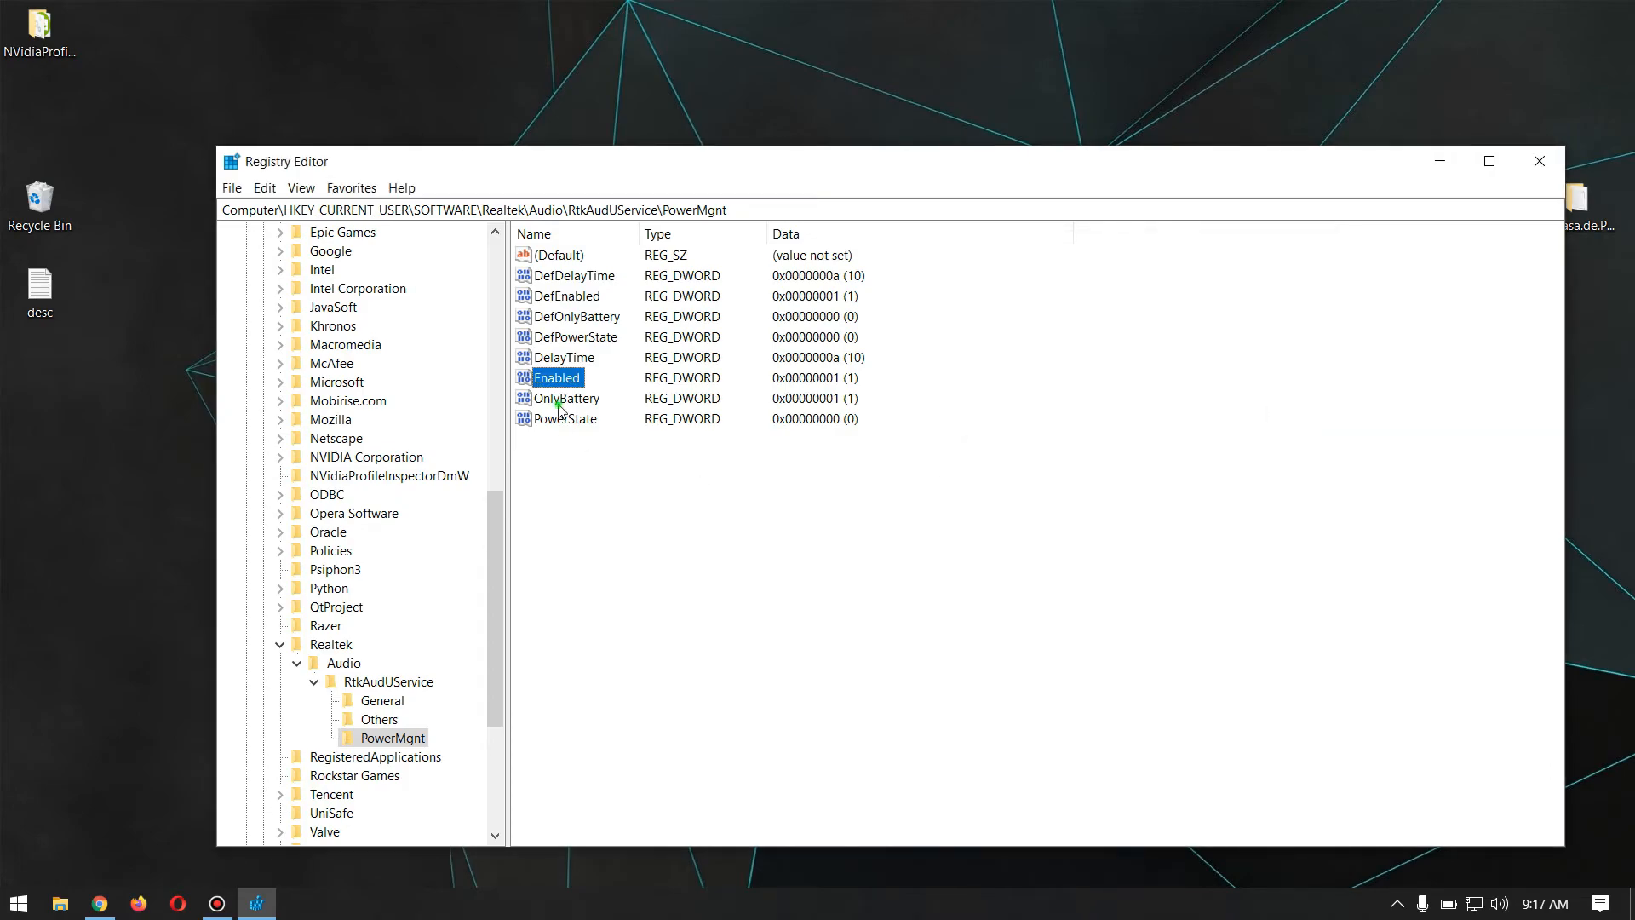
double_click(569, 397)
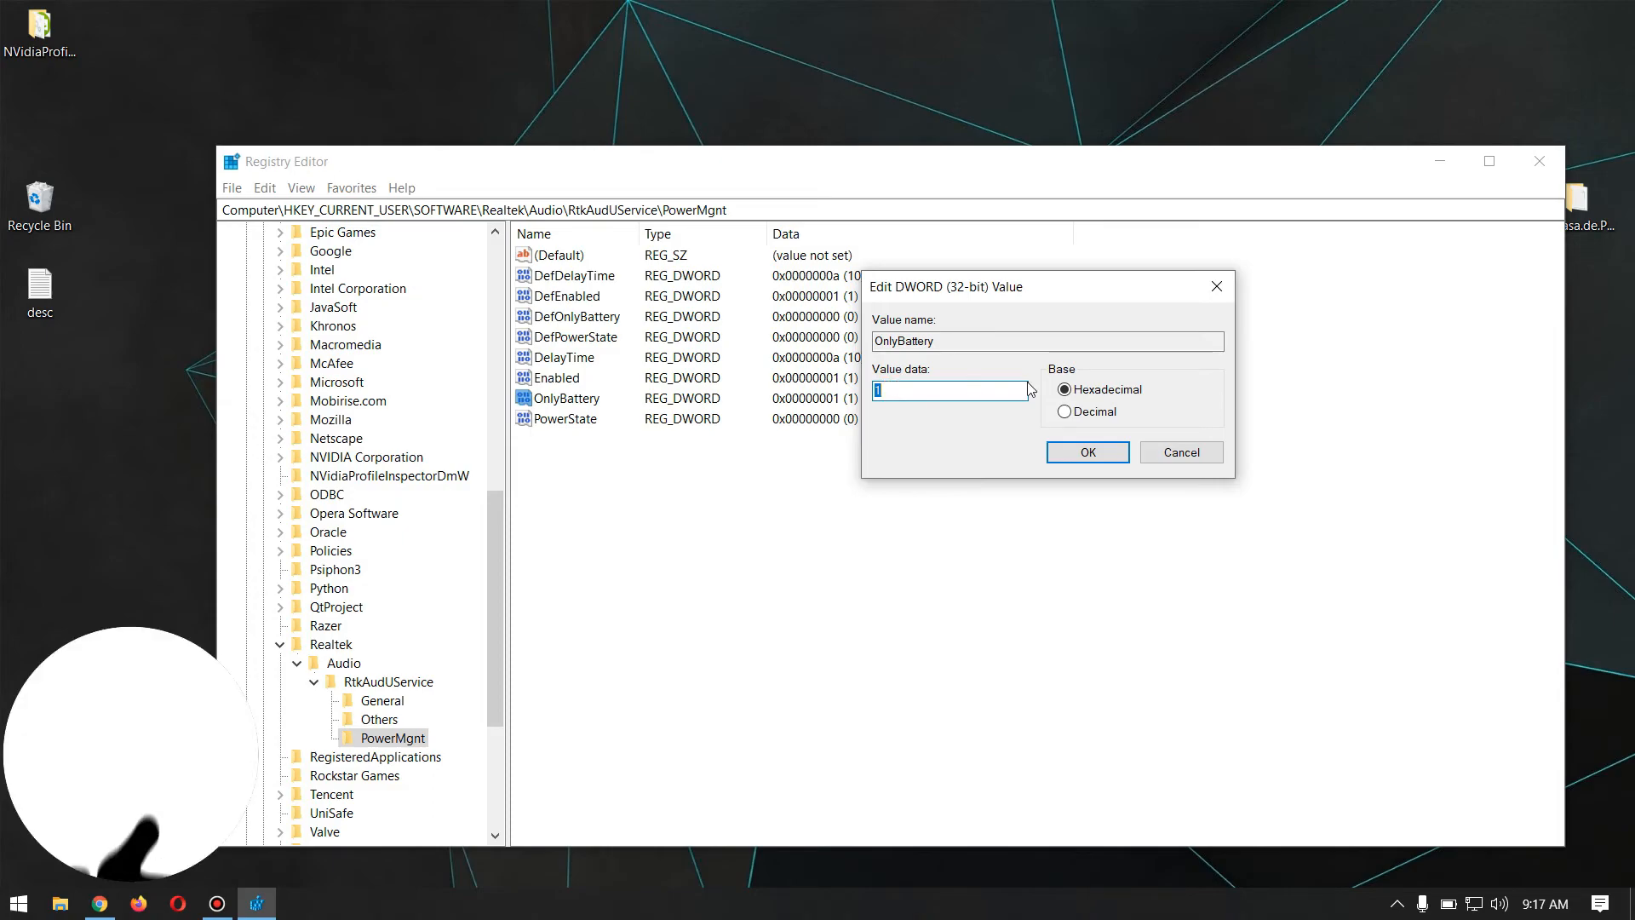
click(1085, 451)
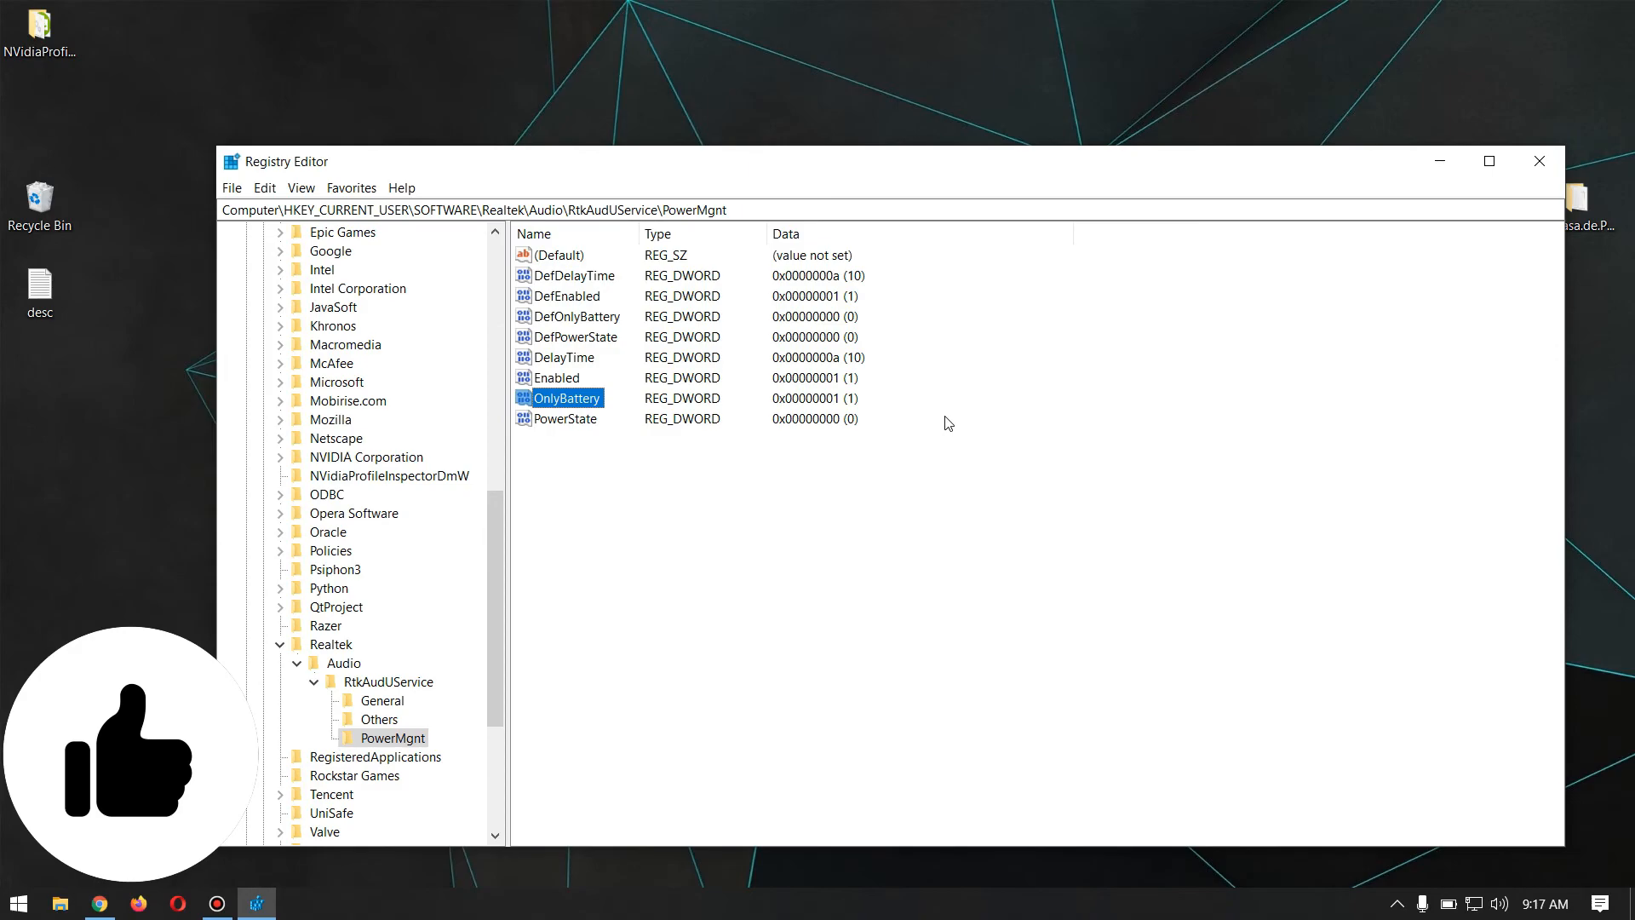